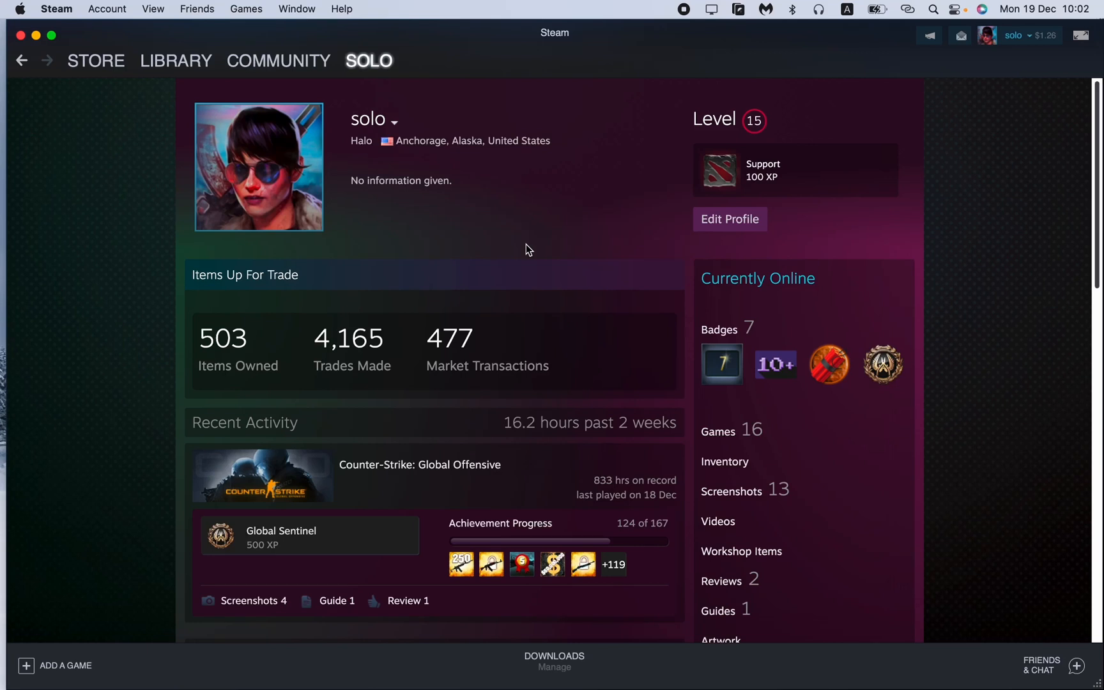
{"action": "mouse_move", "coordinate": [532, 241]}
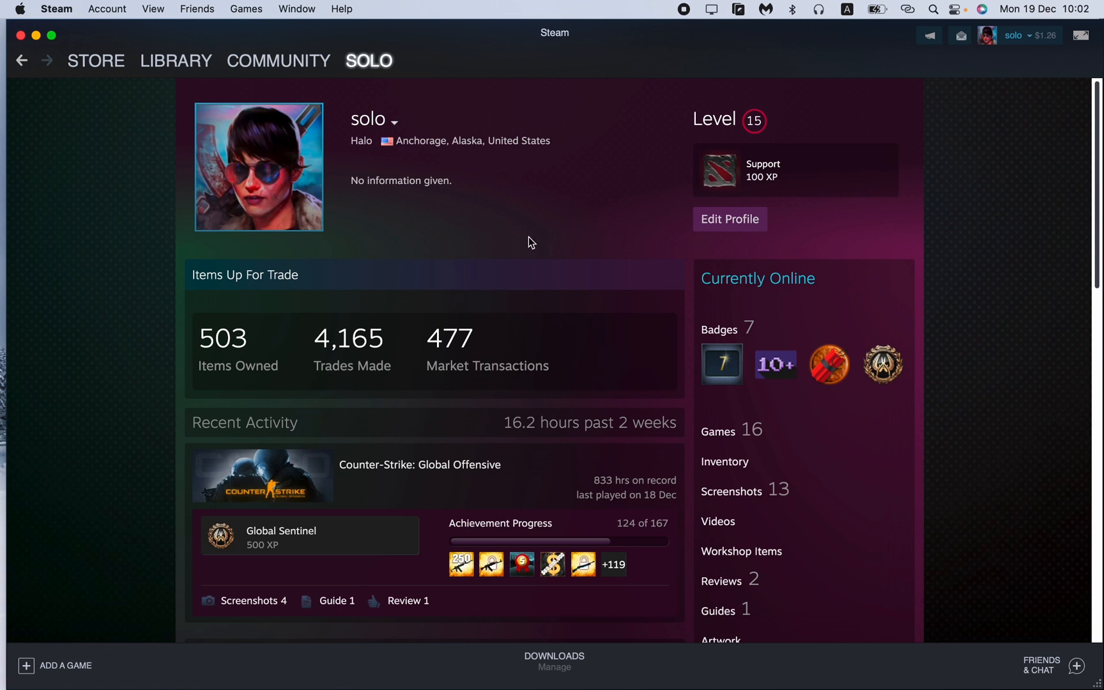
{"action": "mouse_move", "coordinate": [551, 243]}
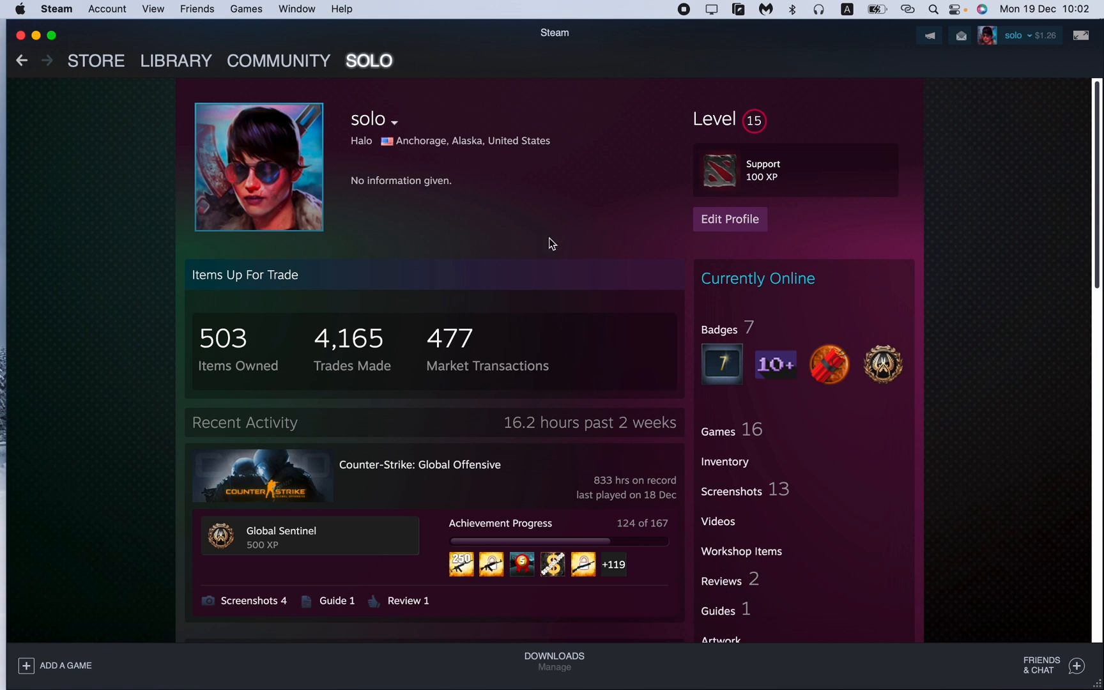
{"action": "mouse_move", "coordinate": [551, 237]}
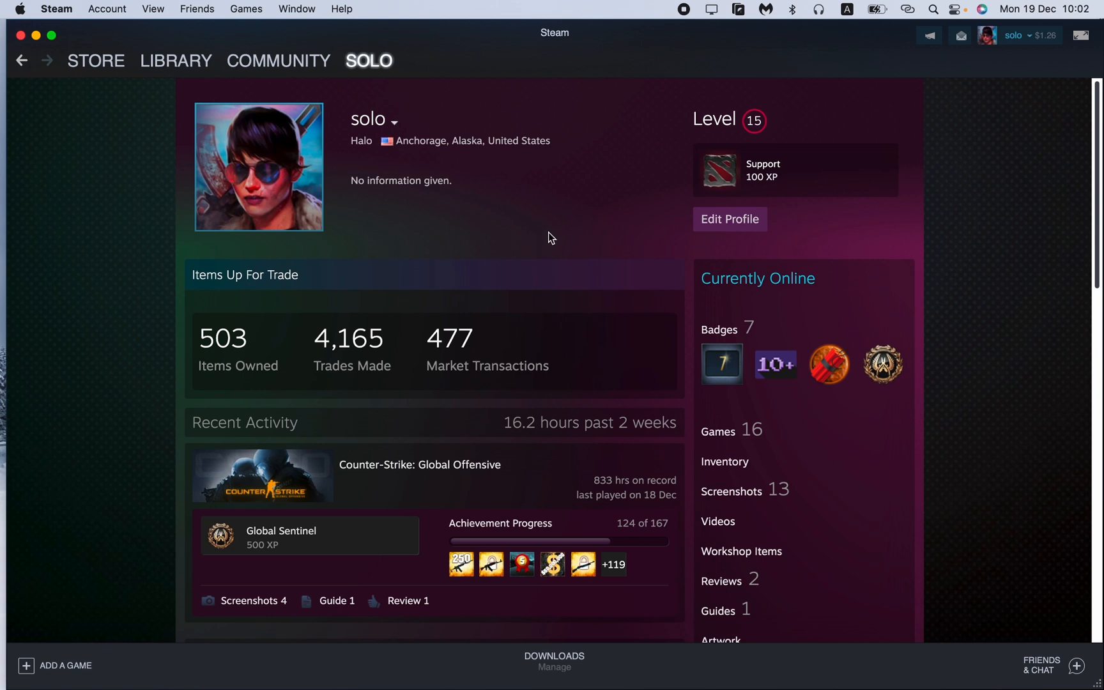
{"action": "mouse_move", "coordinate": [539, 229]}
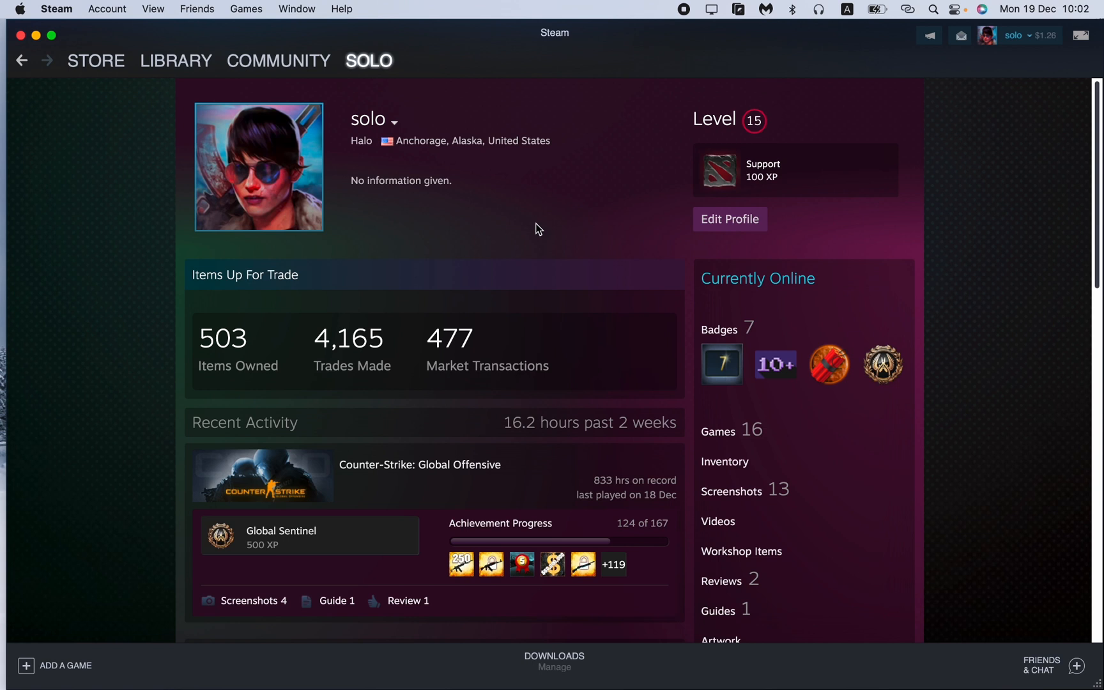
{"action": "mouse_move", "coordinate": [564, 180]}
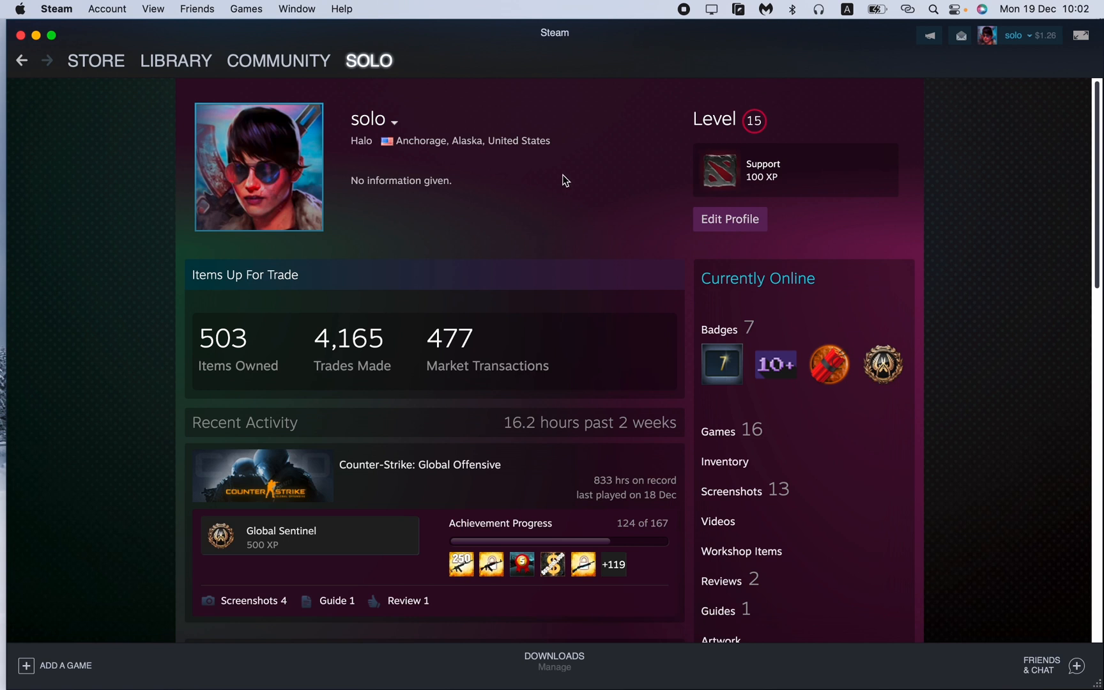
{"action": "mouse_move", "coordinate": [600, 177]}
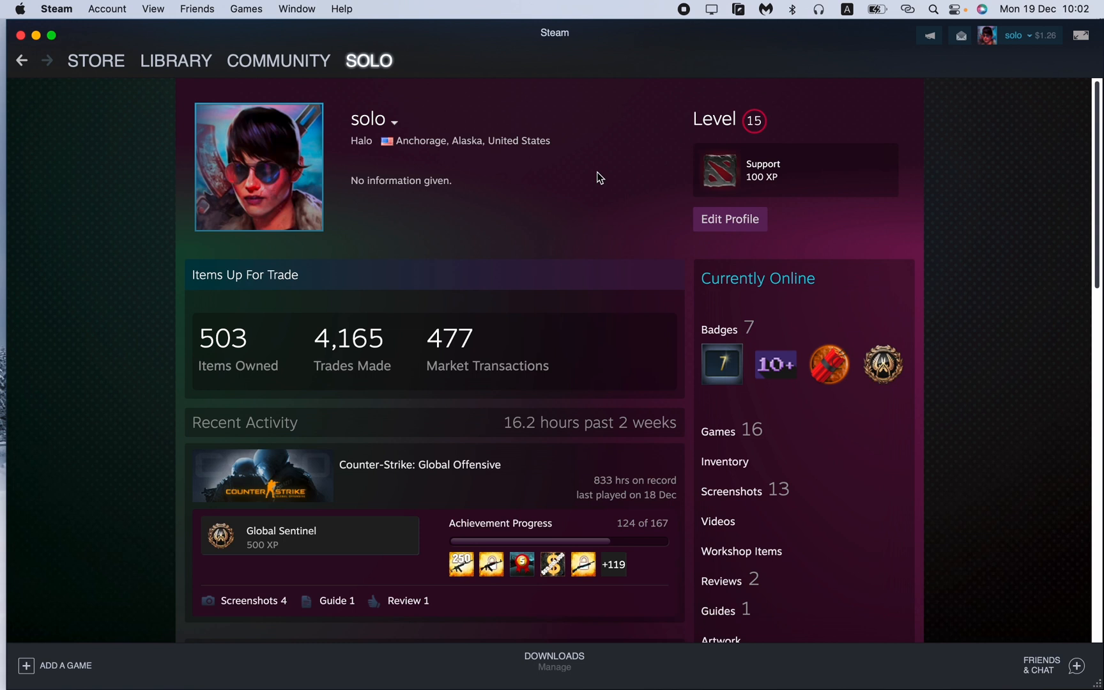
{"action": "left_click", "coordinate": [371, 60]}
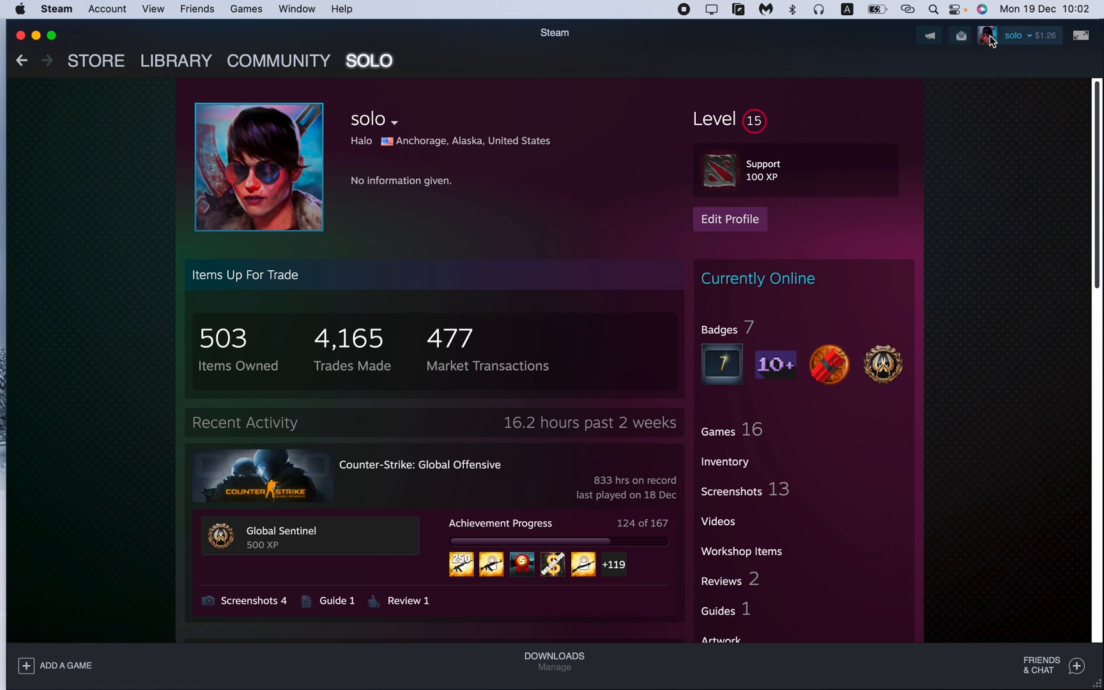
{"action": "left_click", "coordinate": [1016, 36]}
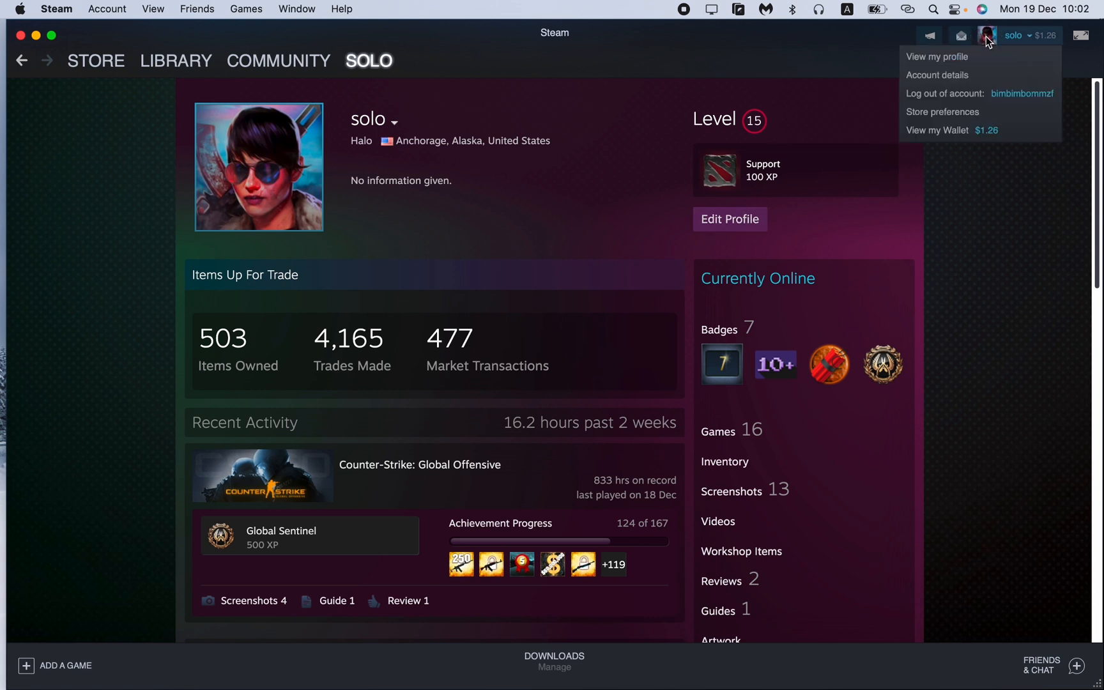
{"action": "mouse_move", "coordinate": [942, 79]}
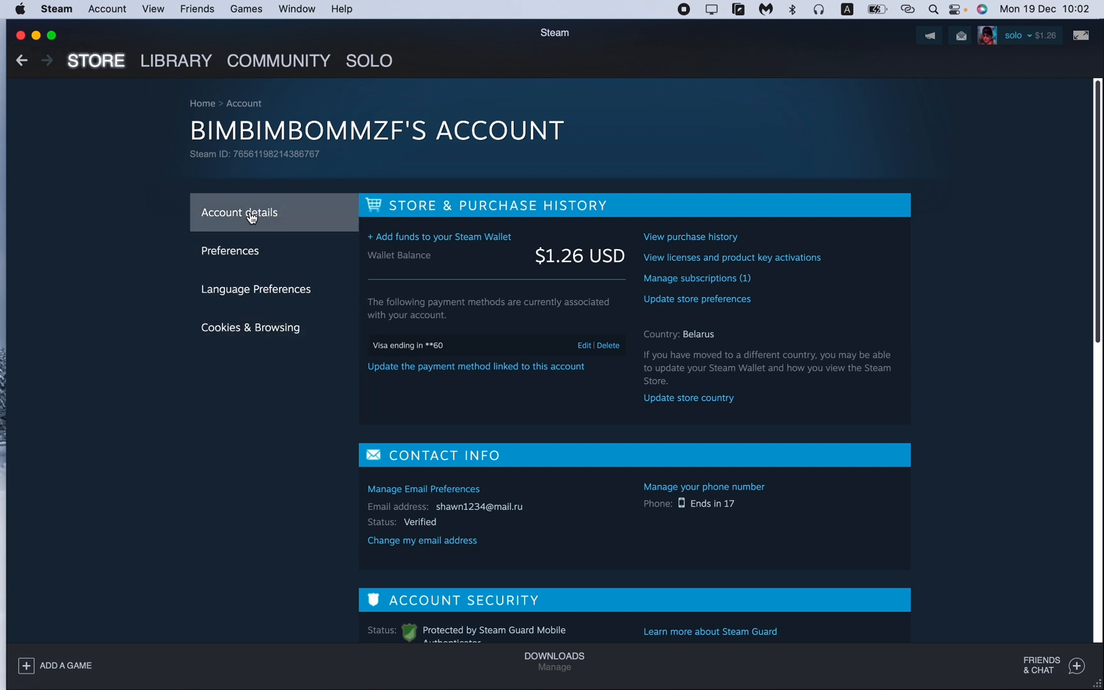
{"action": "scroll", "scroll_direction": "down", "scroll_amount": 3}
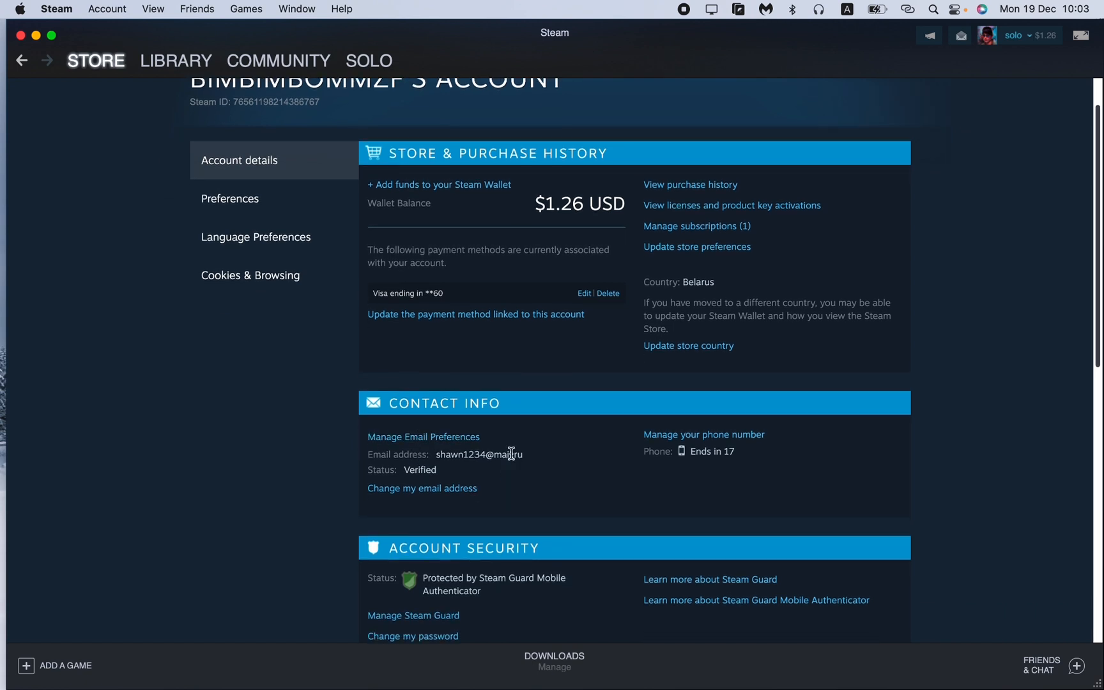
{"action": "mouse_move", "coordinate": [698, 478]}
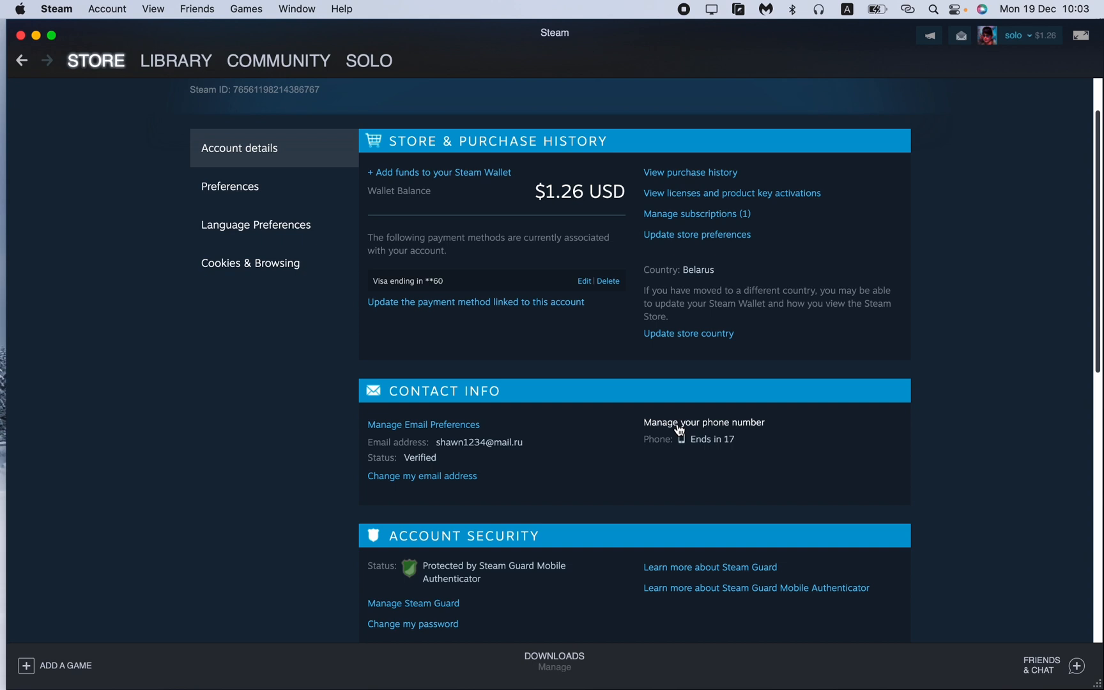
Step: Choose 'Manage your phone number' under Contact Info to reach the change, verify and remove options
{"action": "left_click", "coordinate": [705, 422]}
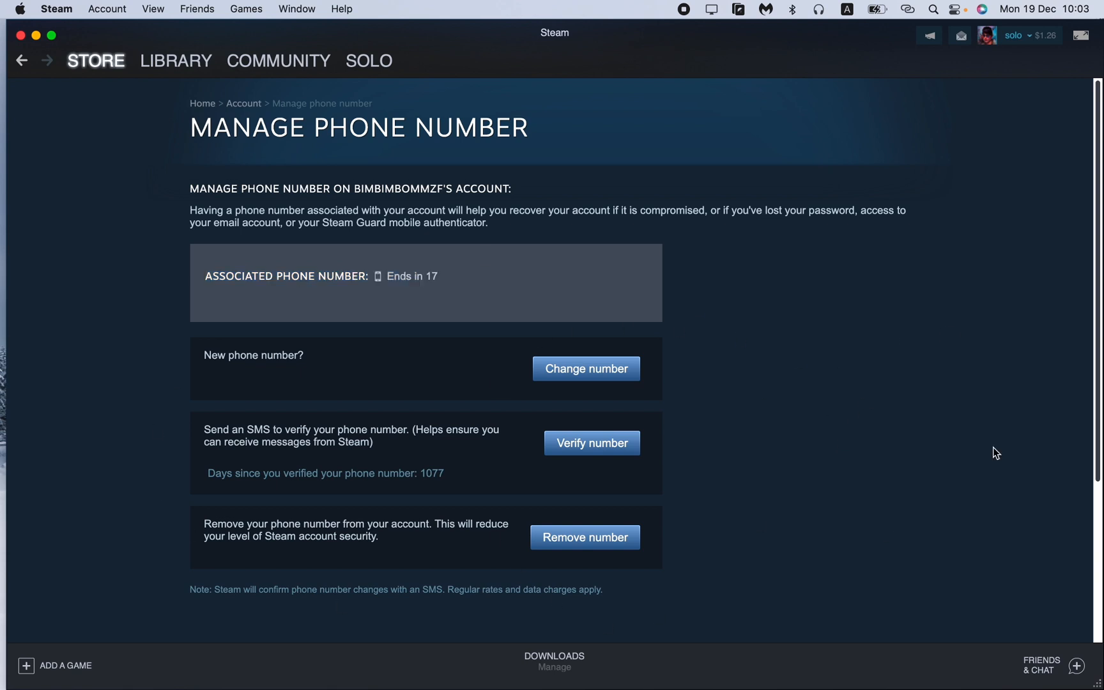
{"action": "mouse_move", "coordinate": [325, 323]}
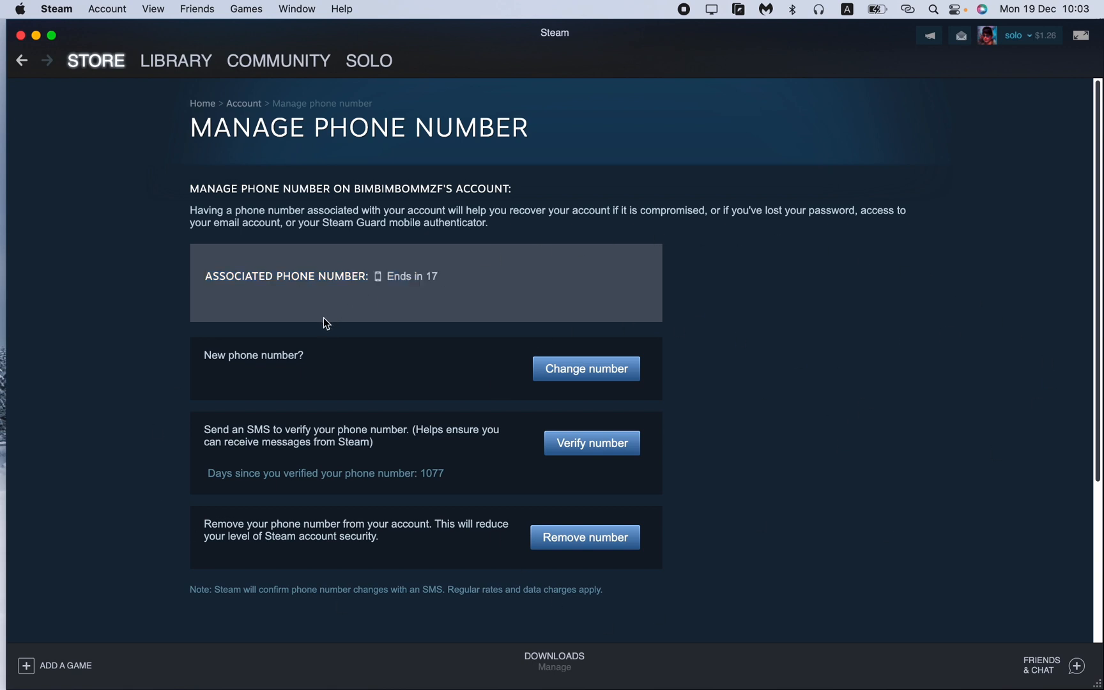
{"action": "mouse_move", "coordinate": [902, 336]}
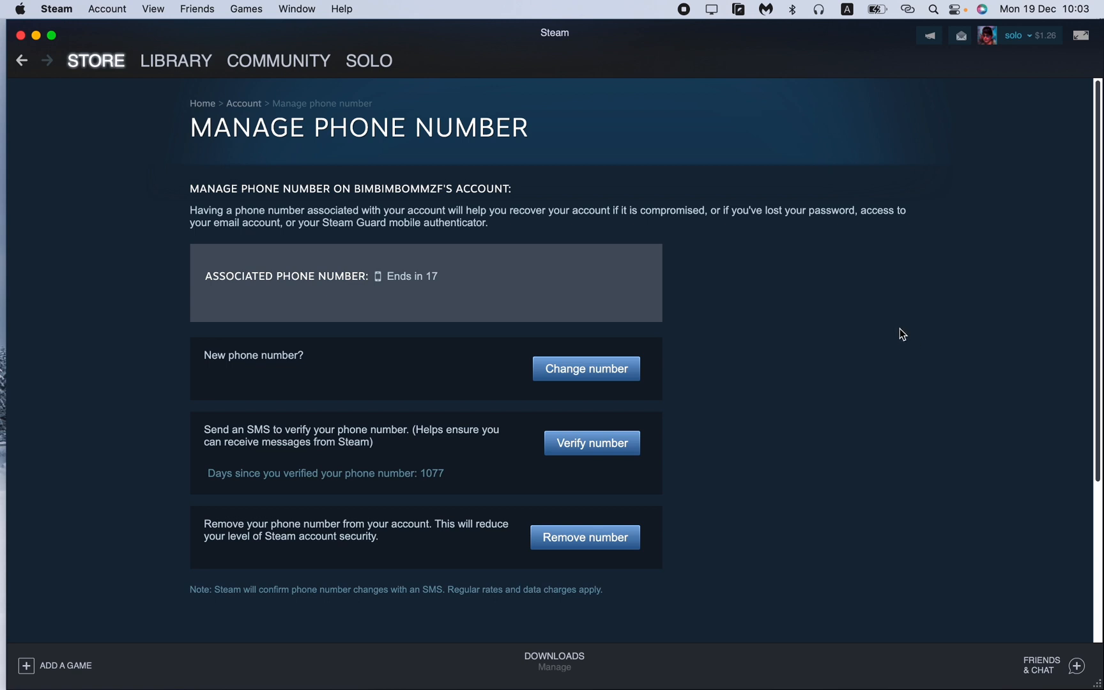
{"action": "mouse_move", "coordinate": [620, 390]}
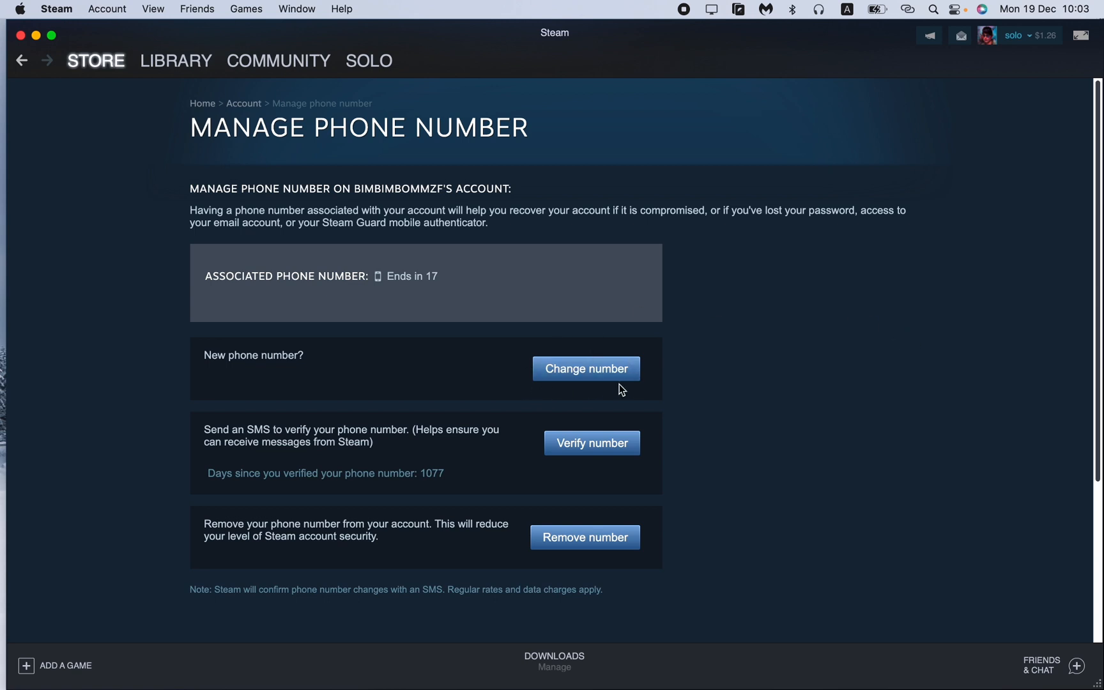
{"action": "mouse_move", "coordinate": [936, 358]}
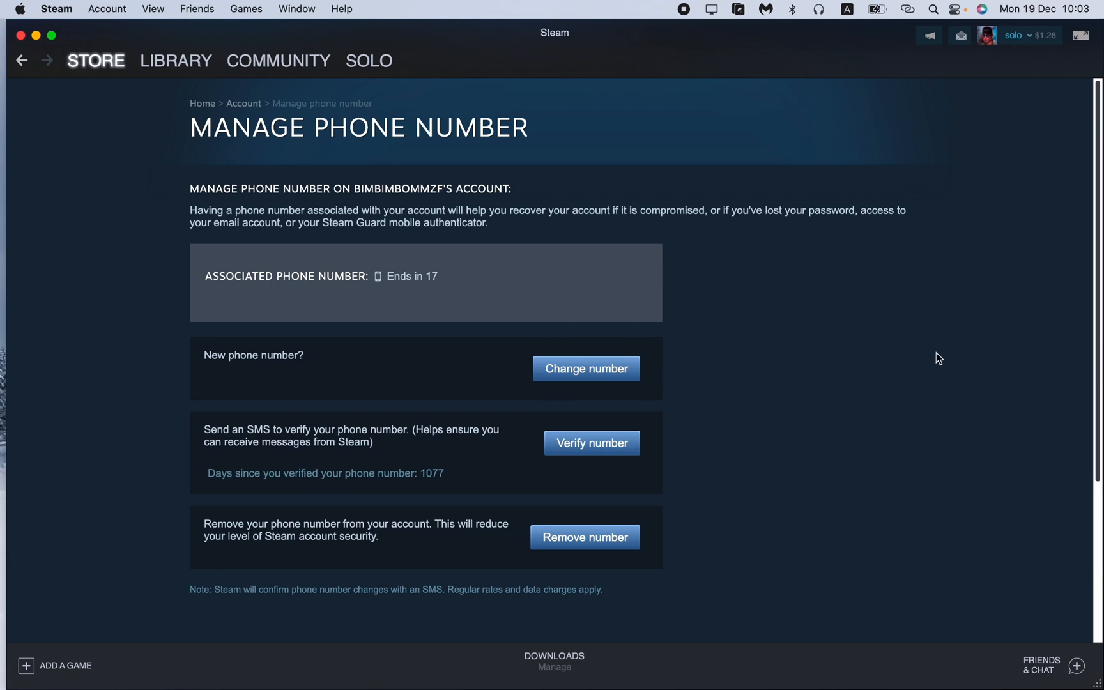
{"action": "mouse_move", "coordinate": [769, 291]}
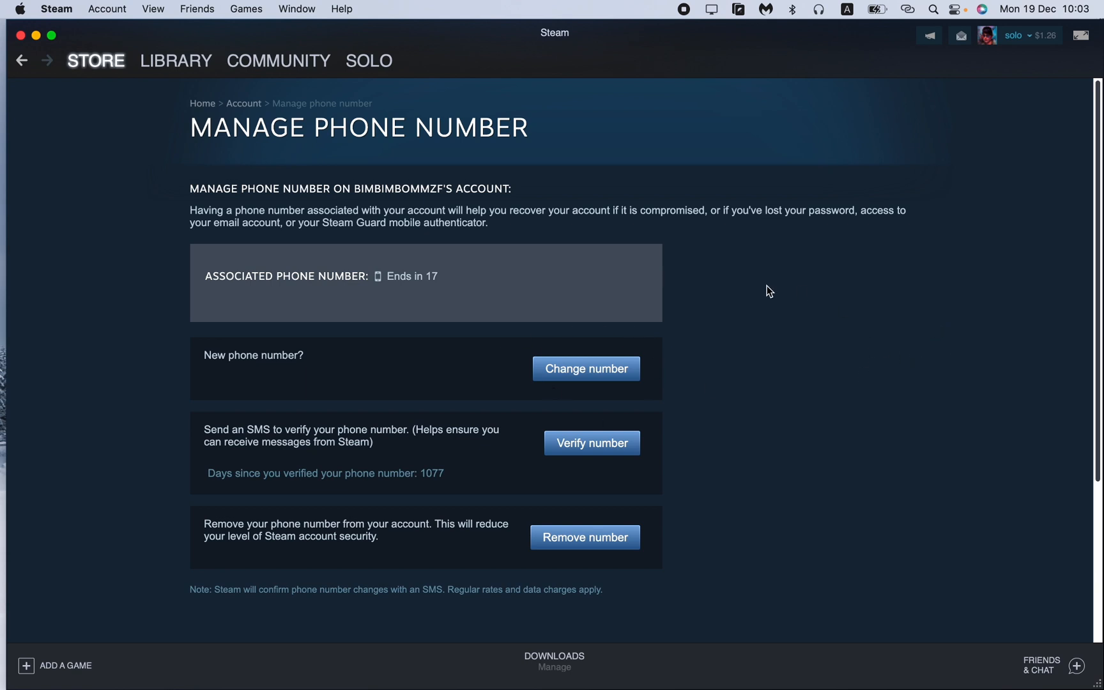
{"action": "mouse_move", "coordinate": [868, 353]}
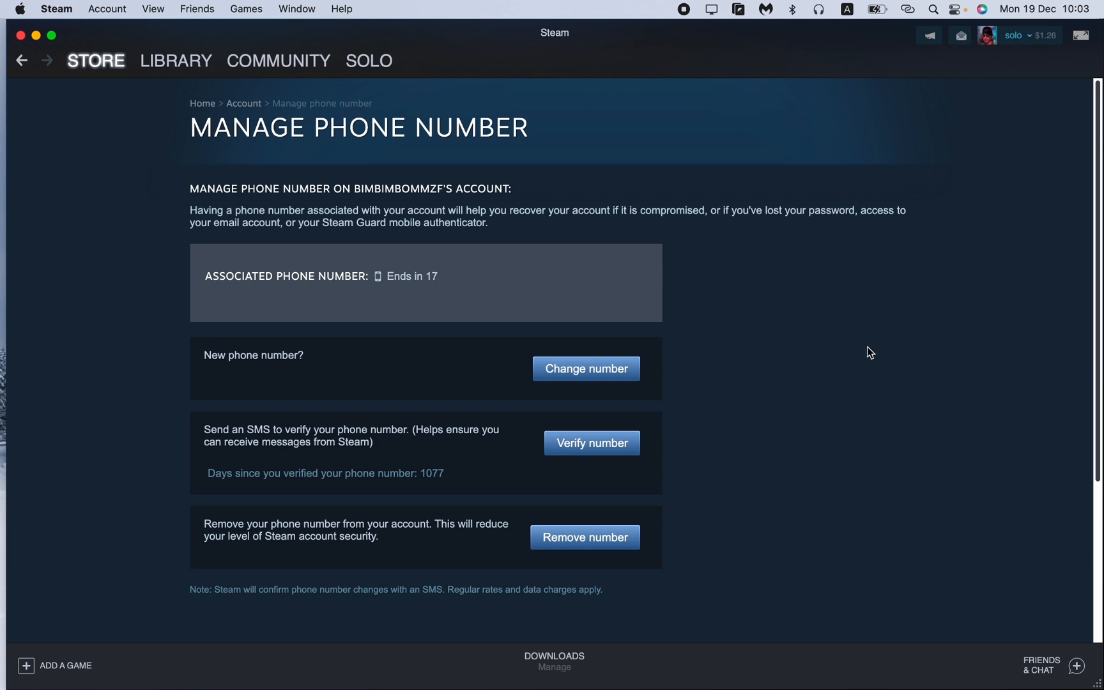
{"action": "mouse_move", "coordinate": [698, 378]}
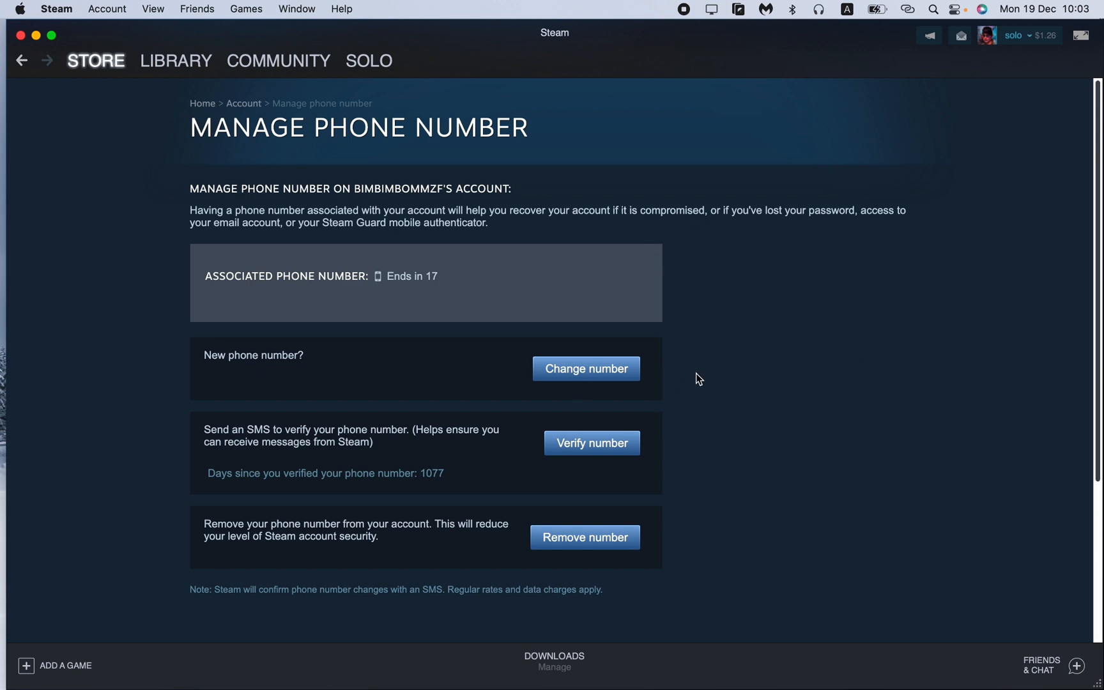
{"action": "mouse_move", "coordinate": [791, 300]}
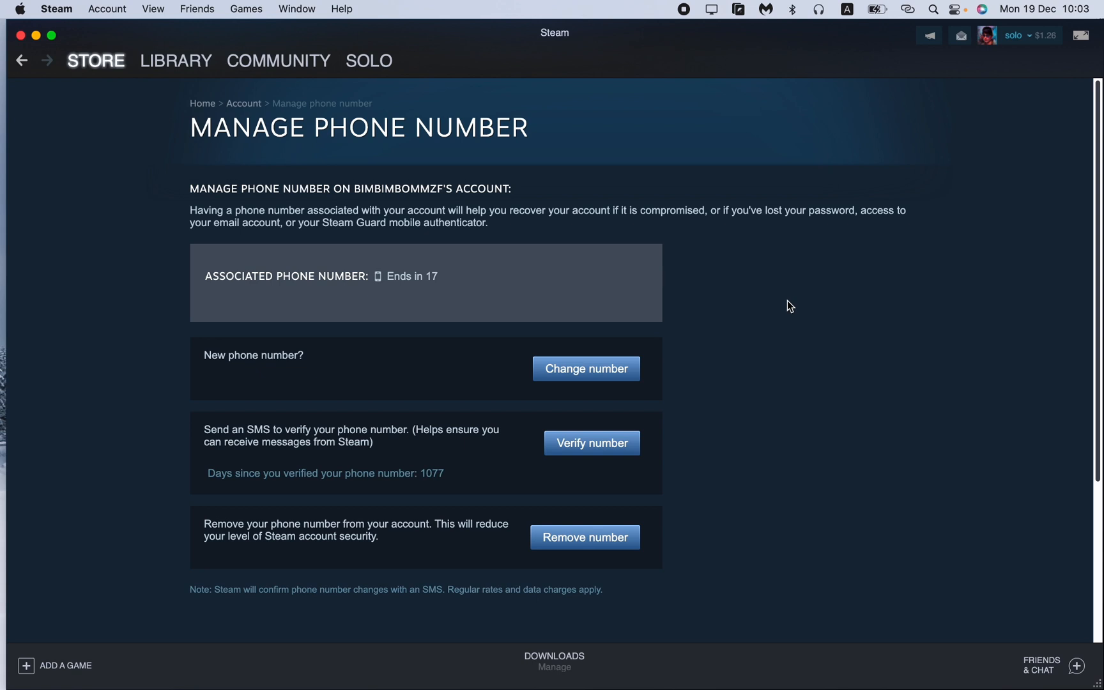
{"action": "mouse_move", "coordinate": [682, 15]}
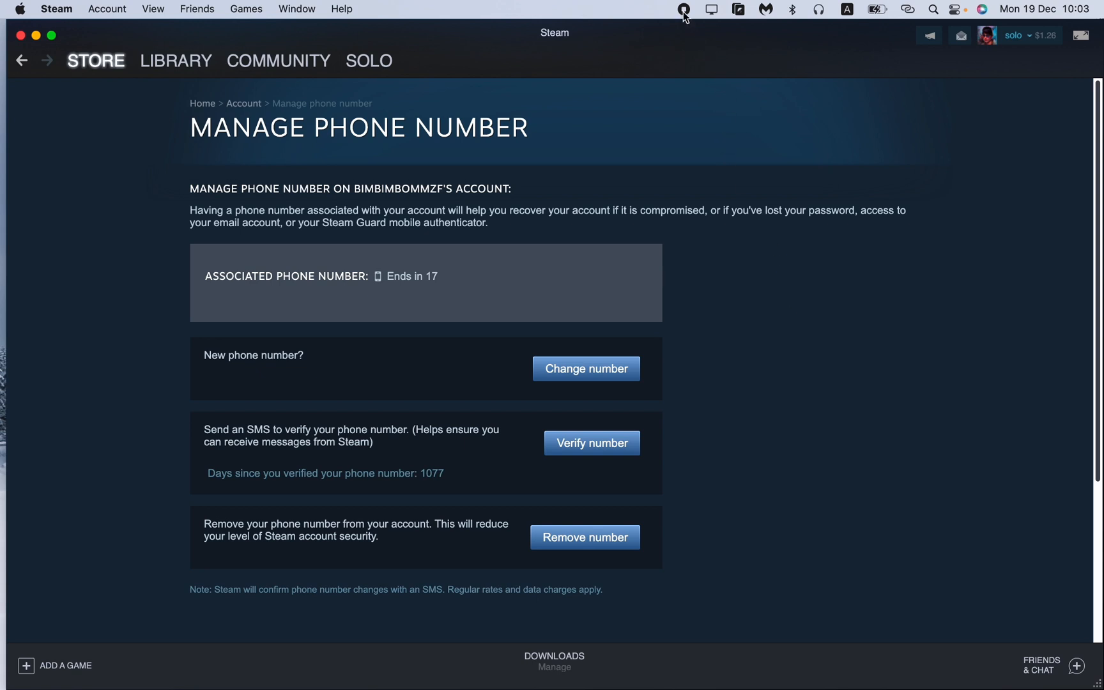